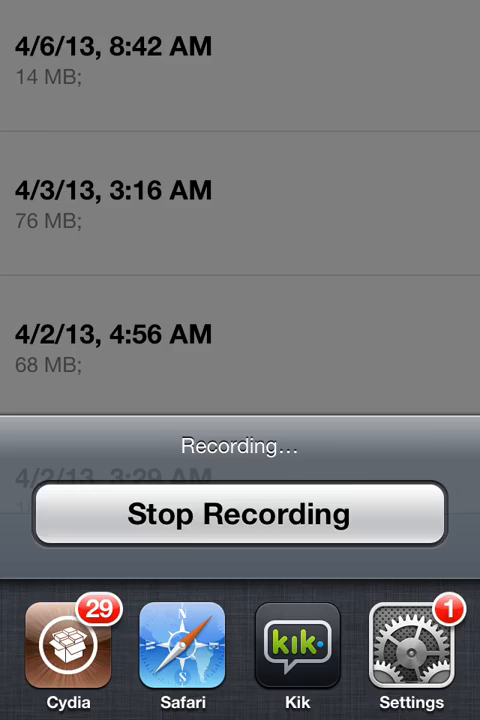
Dismiss the Display Recorder sheet so recording continues in the background.
{"action": "left_click", "coordinate": [240, 514]}
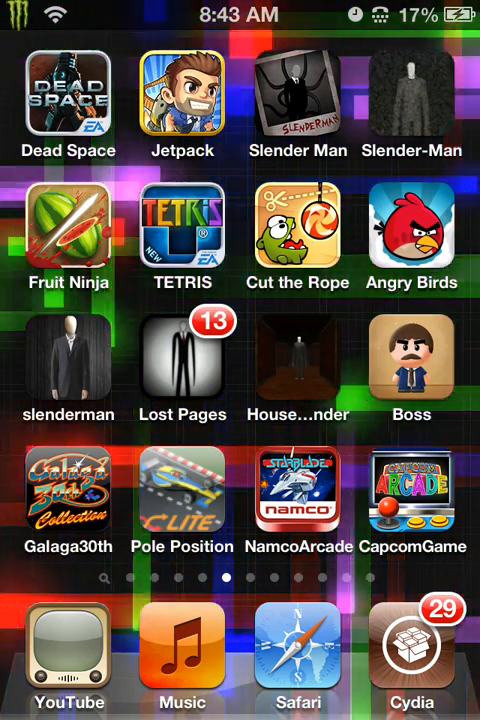
Swipe across home screen pages to the one with ProTube, UNO and Skype.
{"action": "scroll", "scroll_direction": "left", "scroll_amount": 3}
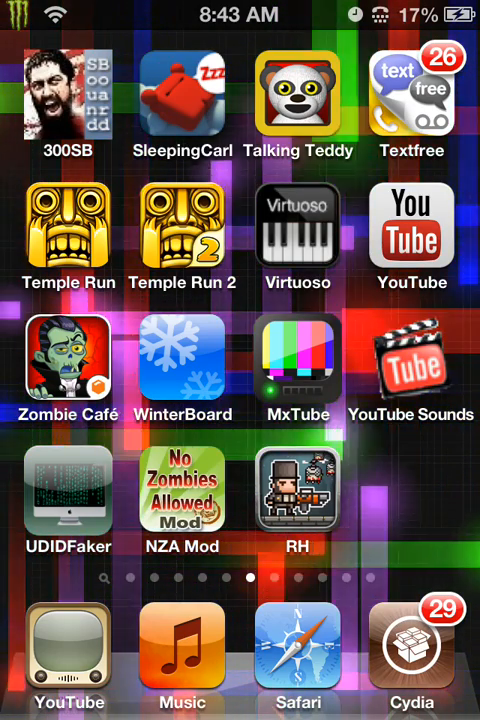
{"action": "scroll", "scroll_direction": "left", "scroll_amount": 3}
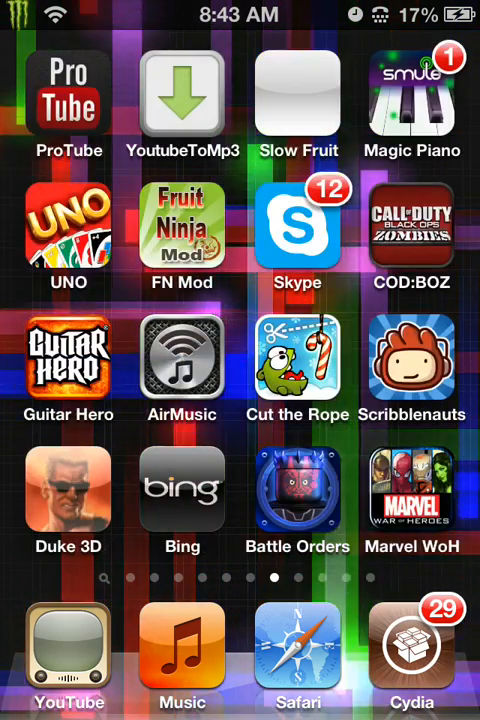
Launch Cydia from the dock to reach the evasi0n 6.0-6.1.2 Untether package page.
{"action": "left_click", "coordinate": [412, 644]}
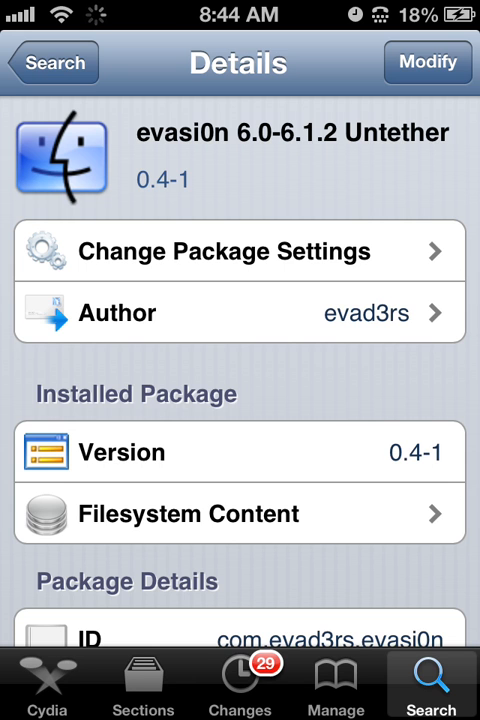
Scroll through the evasi0n Untether description down to its version notes.
{"action": "scroll", "scroll_direction": "down", "scroll_amount": 3}
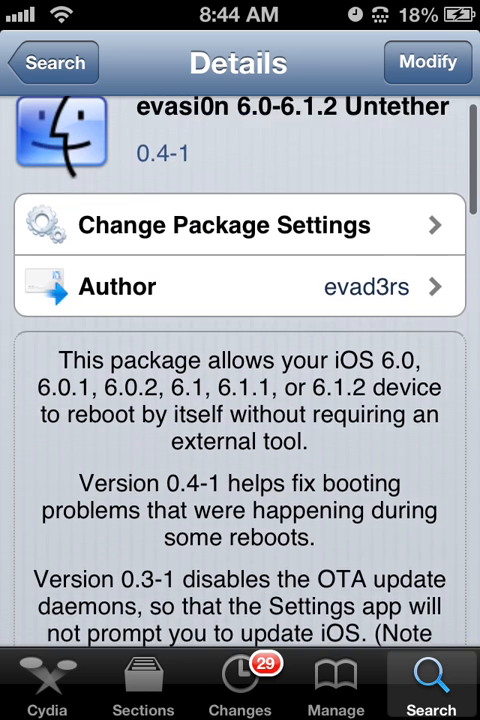
{"action": "scroll", "scroll_direction": "down", "scroll_amount": 3}
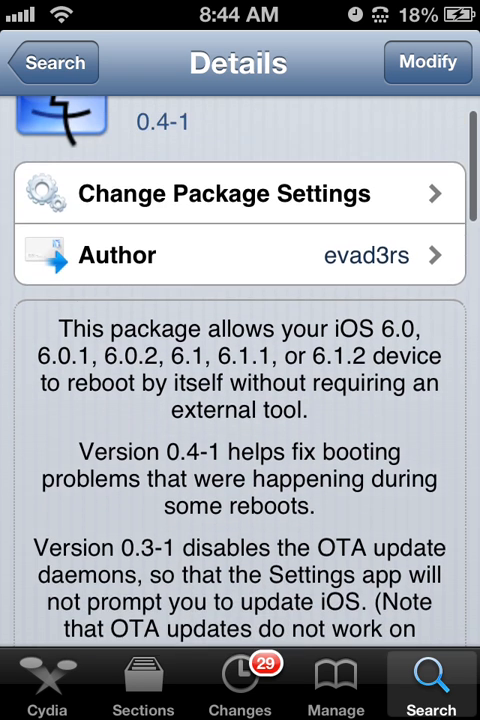
{"action": "scroll", "scroll_direction": "down", "scroll_amount": 3}
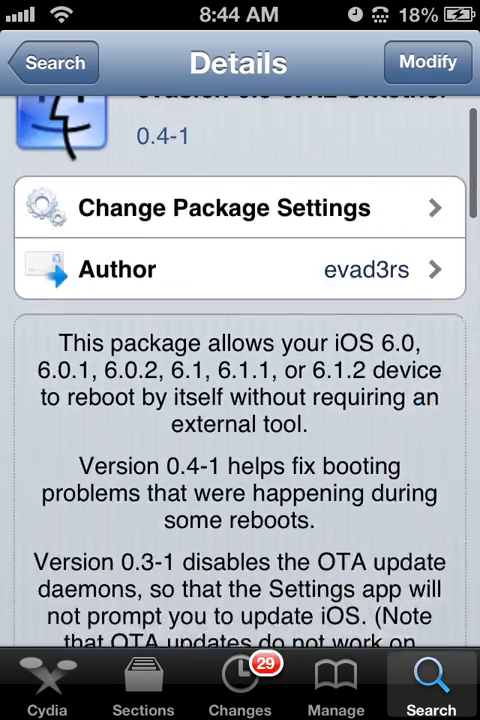
{"action": "scroll", "scroll_direction": "down", "scroll_amount": 3}
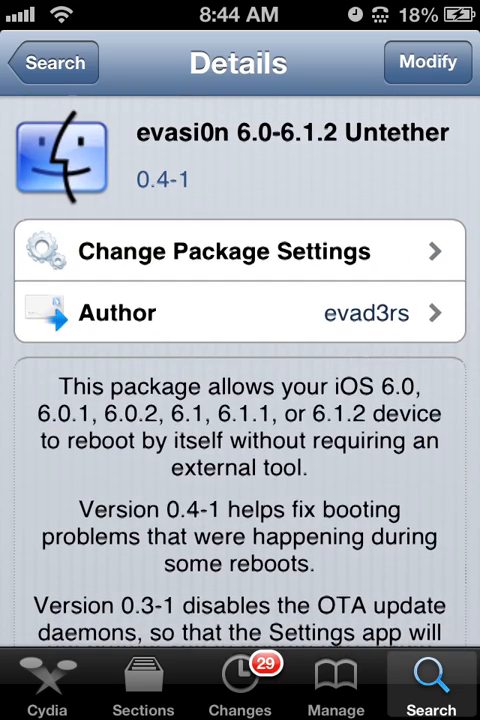
{"action": "scroll", "scroll_direction": "down", "scroll_amount": 3}
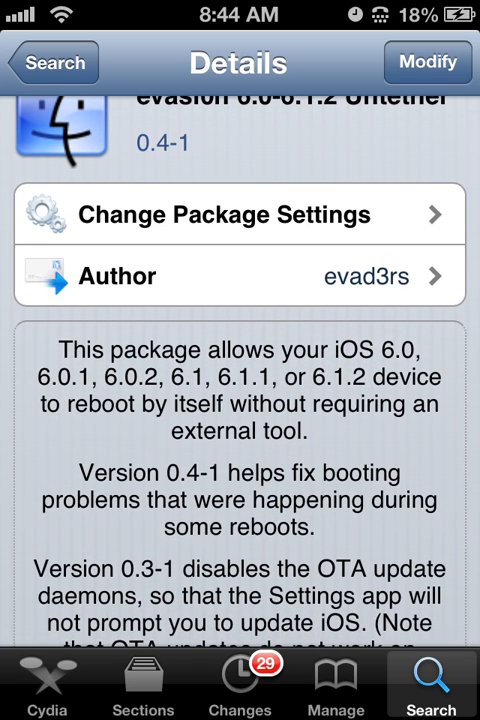
{"action": "scroll", "scroll_direction": "down", "scroll_amount": 3}
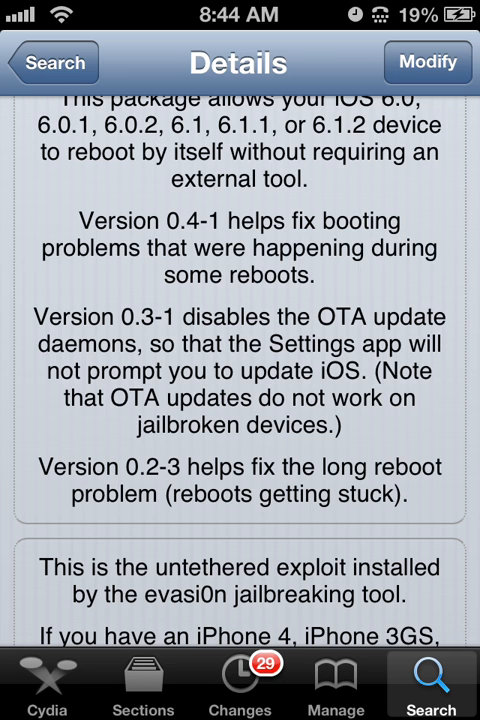
{"action": "scroll", "scroll_direction": "down", "scroll_amount": 3}
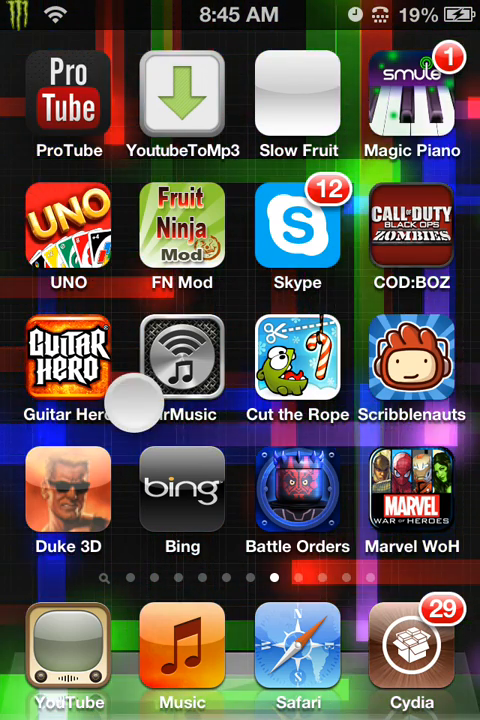
Swipe to the Recorder page, launch Display Recorder and show the Stop Recording sheet.
{"action": "scroll", "scroll_direction": "left", "scroll_amount": 3}
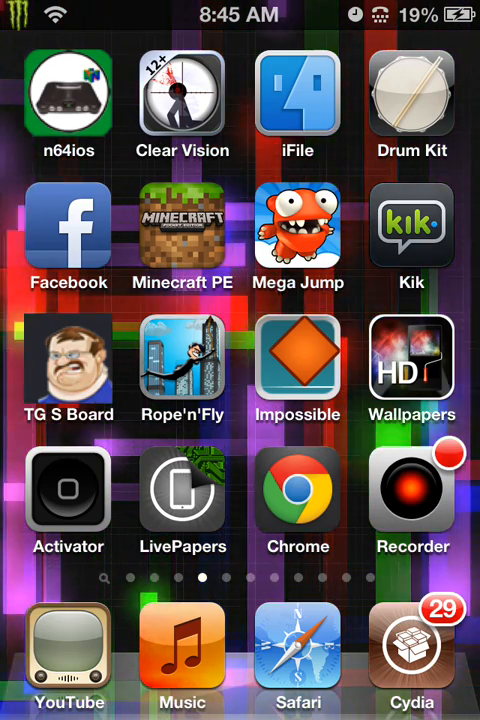
{"action": "left_click", "coordinate": [412, 498]}
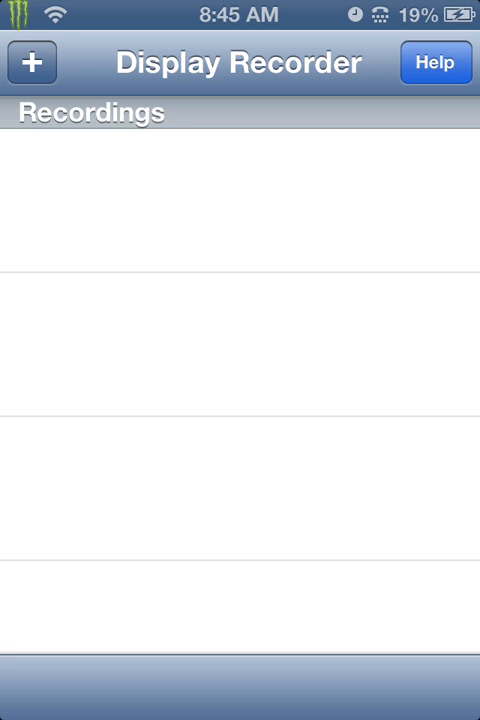
{"action": "left_click", "coordinate": [32, 62]}
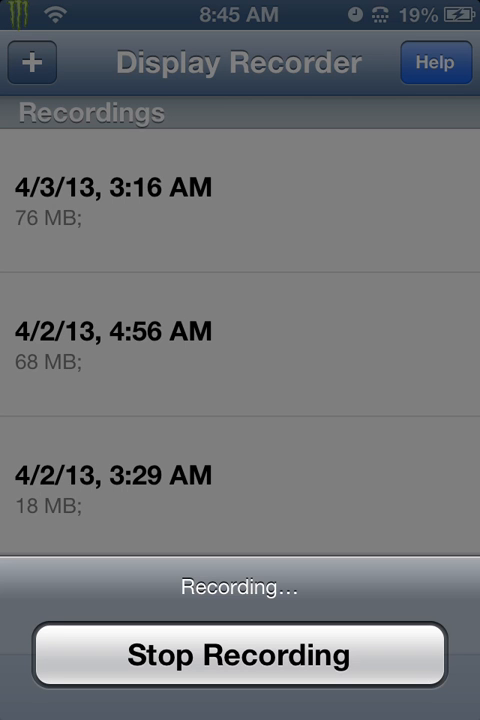